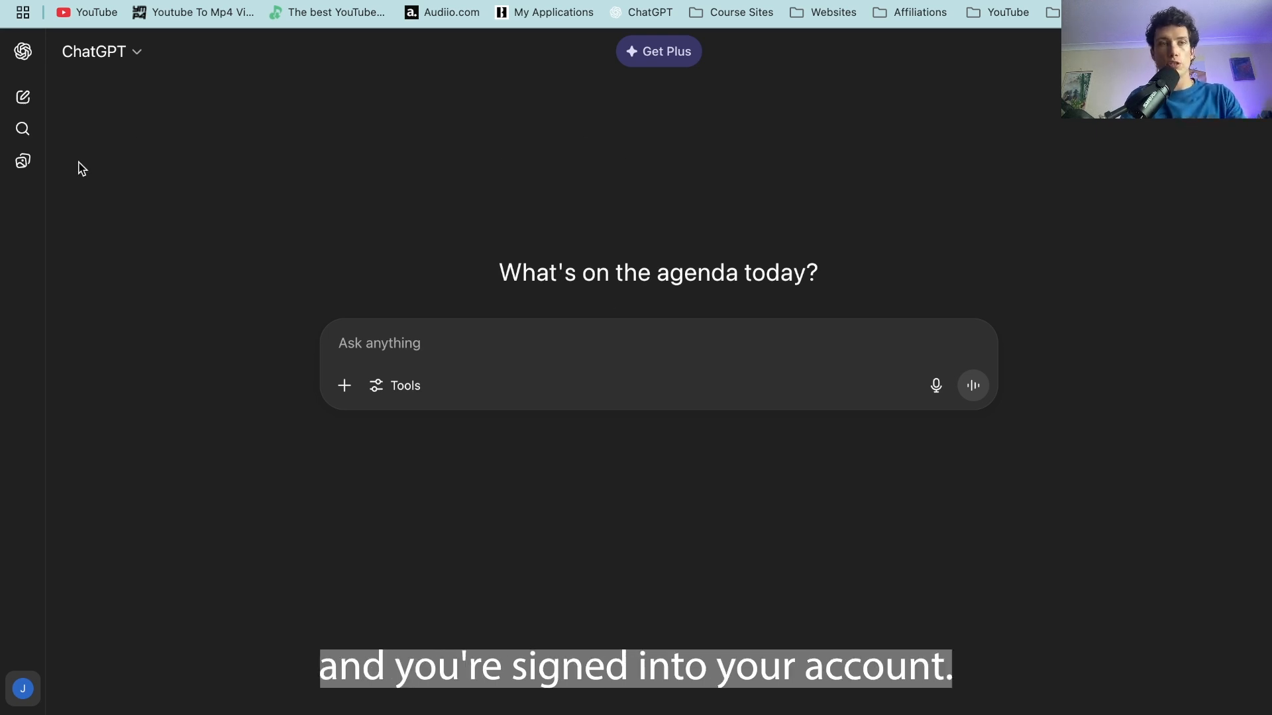
# Open ChatGPT Settings from the profile avatar, landing on the General section.
pyautogui.click(22, 52)
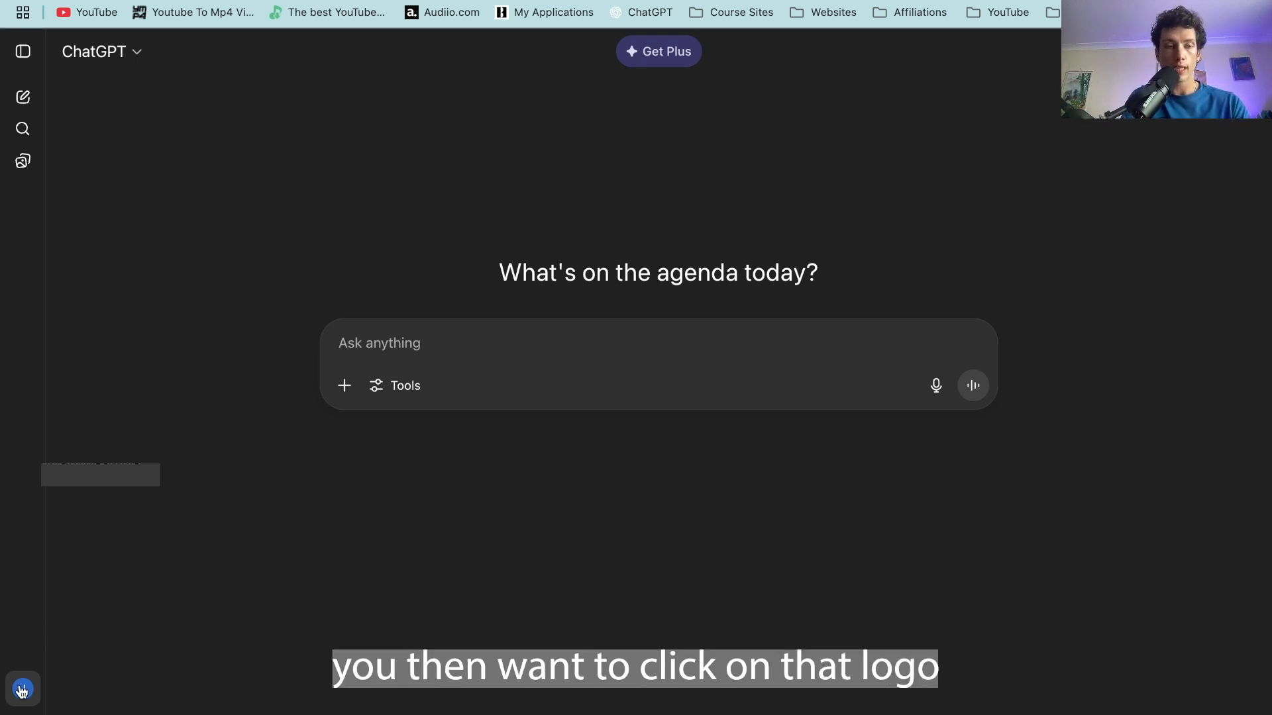
pyautogui.click(23, 689)
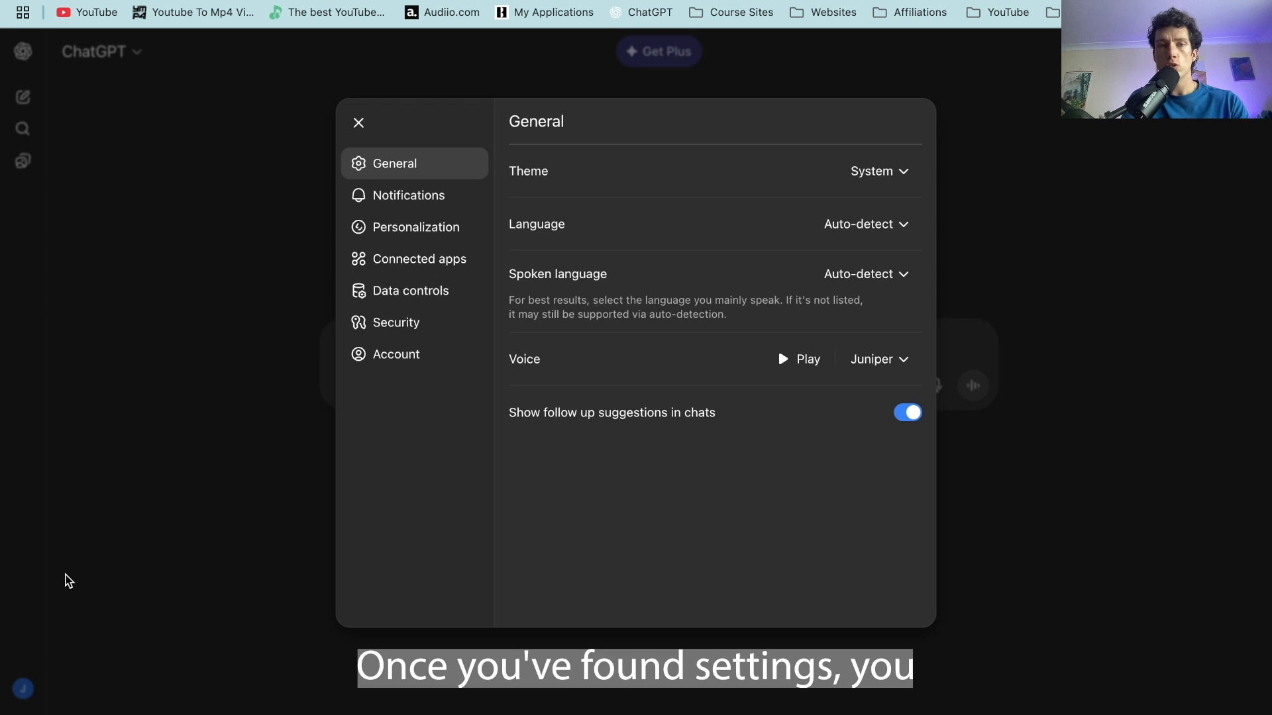
# In Personalization, switch off Reference saved memories so only Manage memories remains.
pyautogui.click(414, 226)
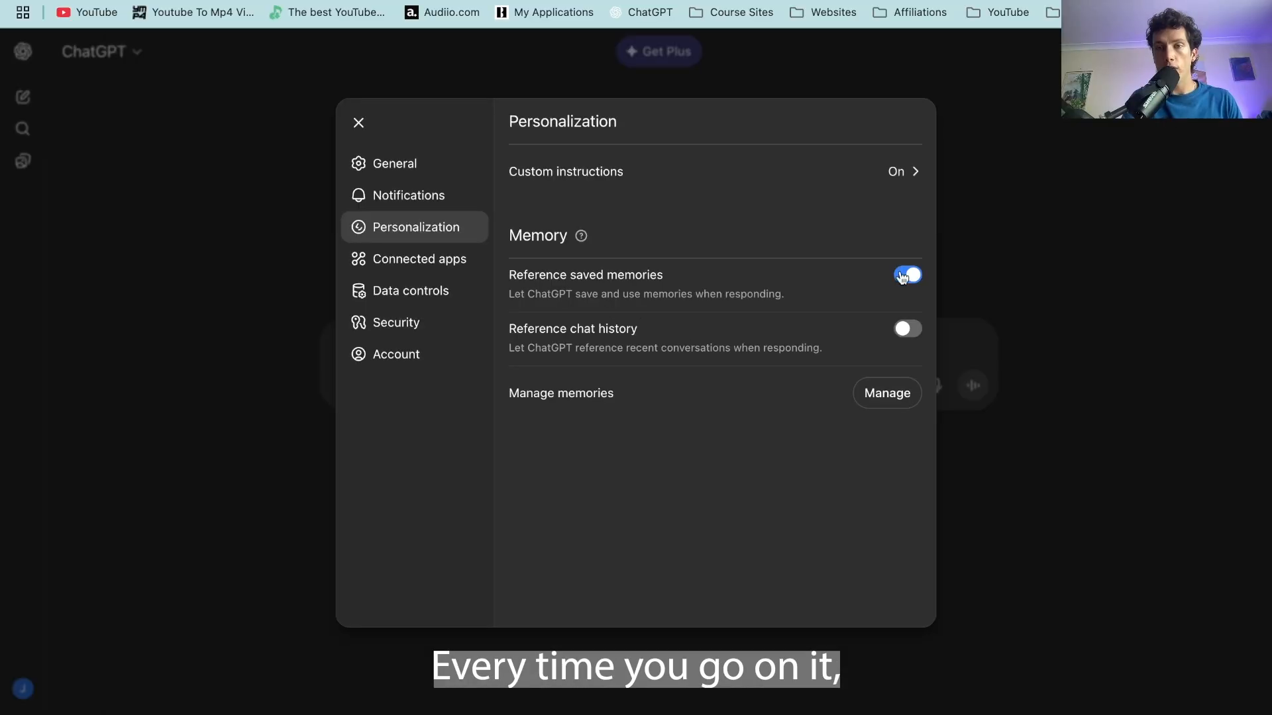
pyautogui.click(906, 274)
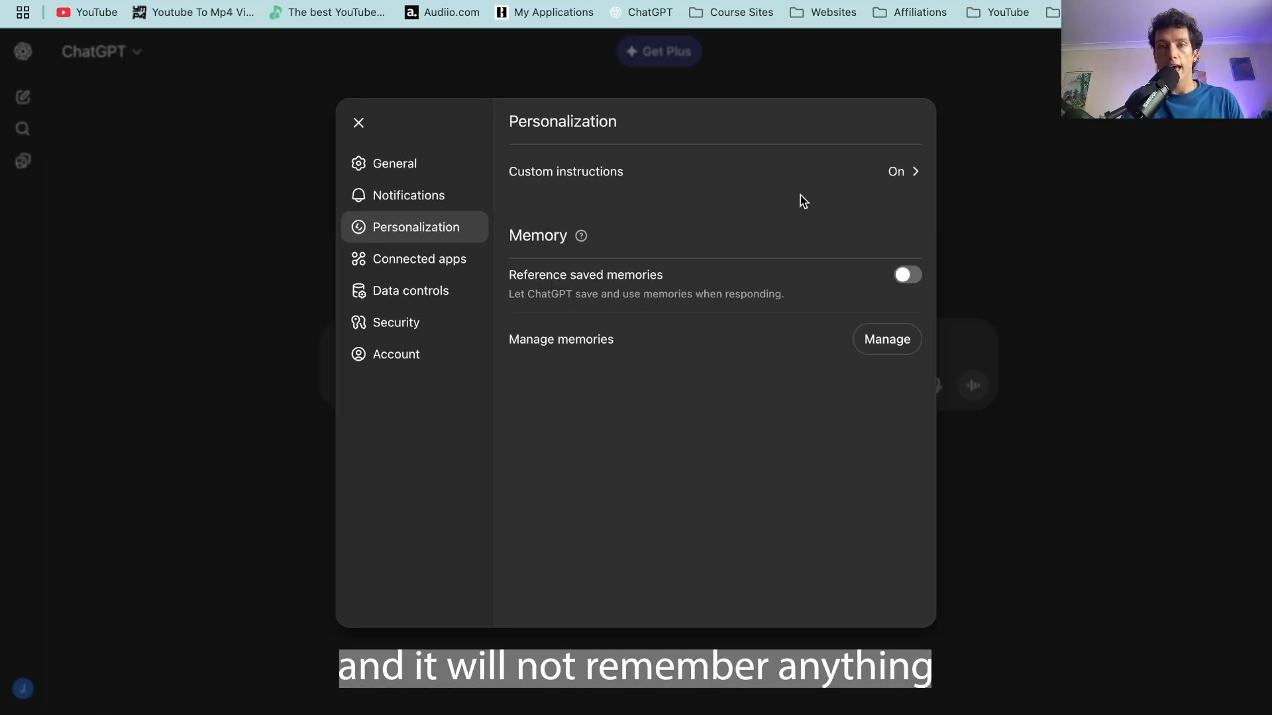